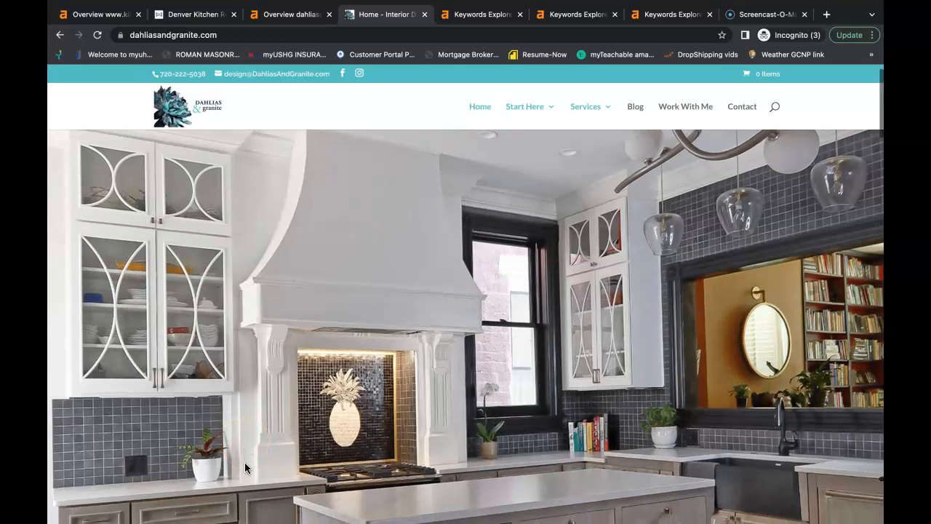
# - Scroll down through the current page and back up
pyautogui.scroll(-3)
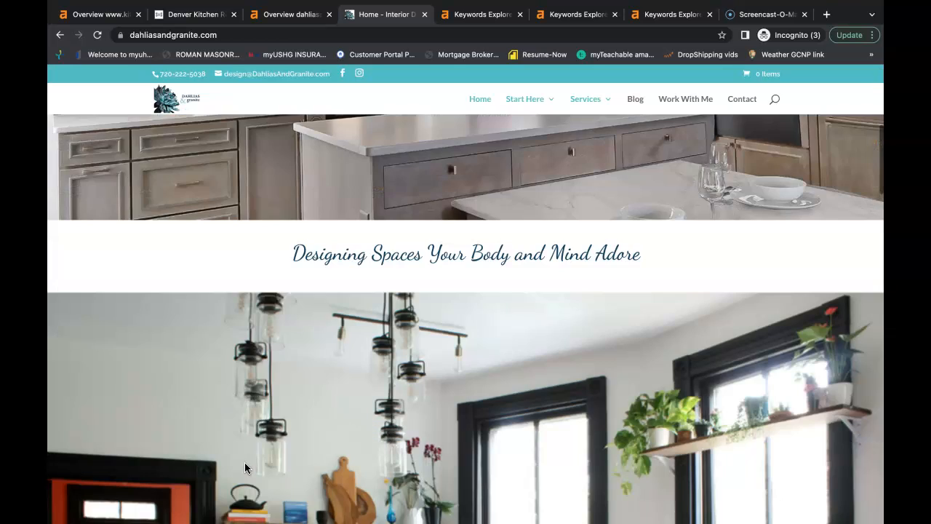
pyautogui.scroll(-3)
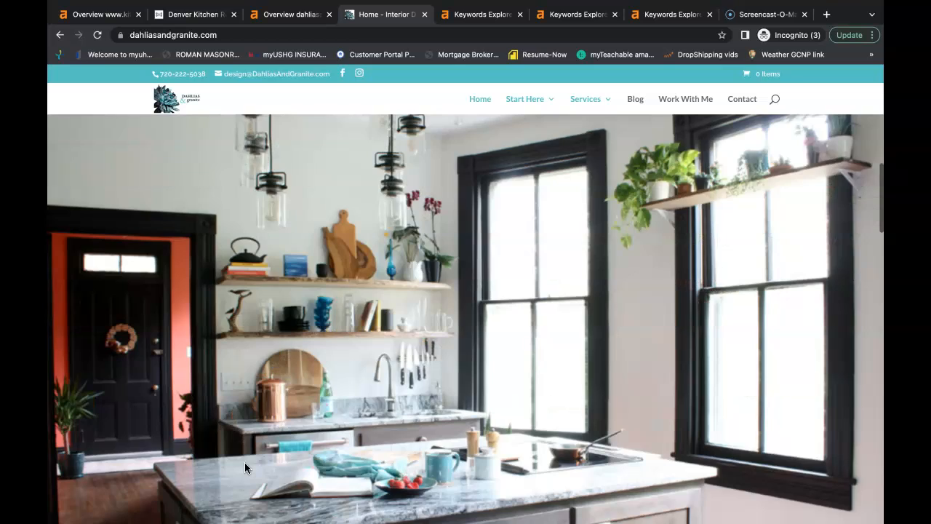
pyautogui.scroll(-3)
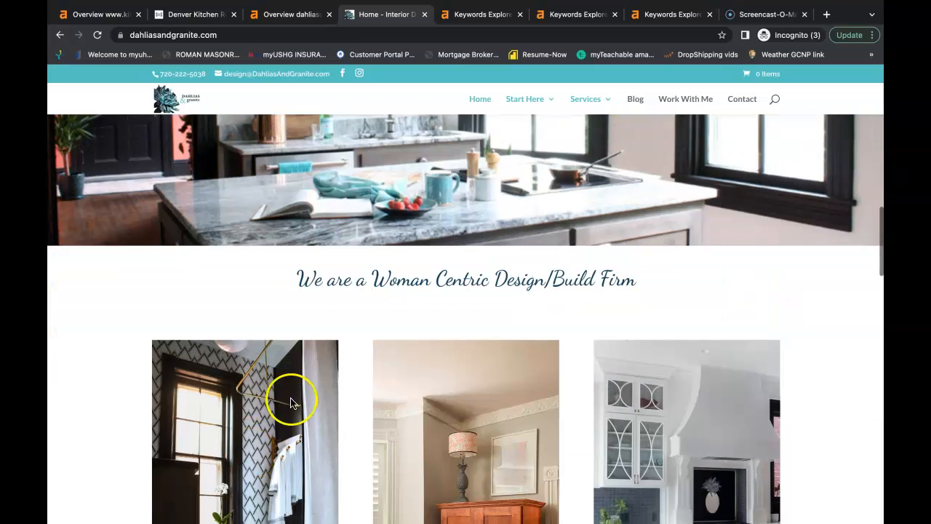
pyautogui.scroll(-3)
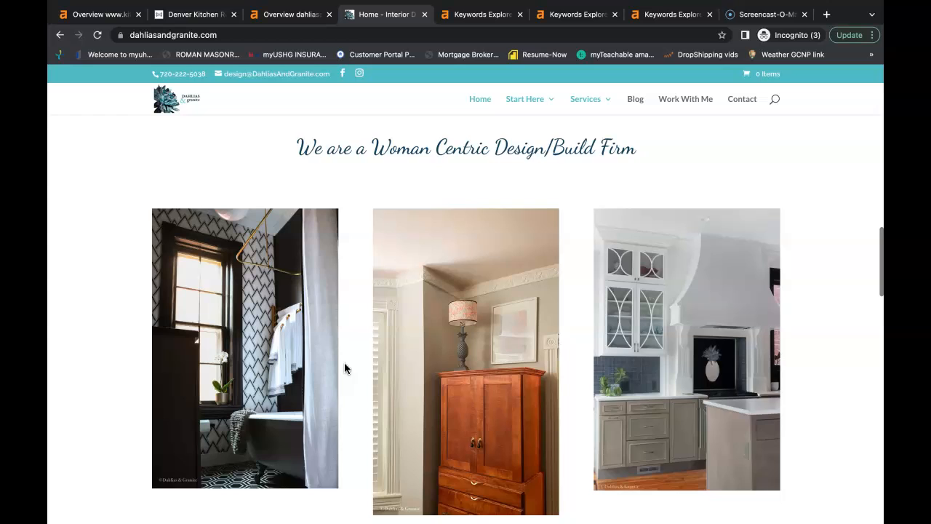
pyautogui.scroll(-3)
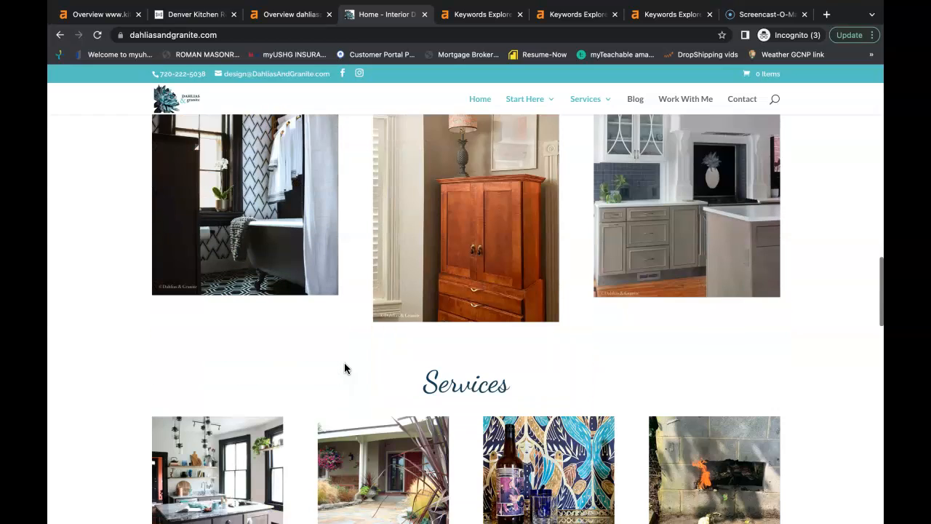
pyautogui.scroll(-3)
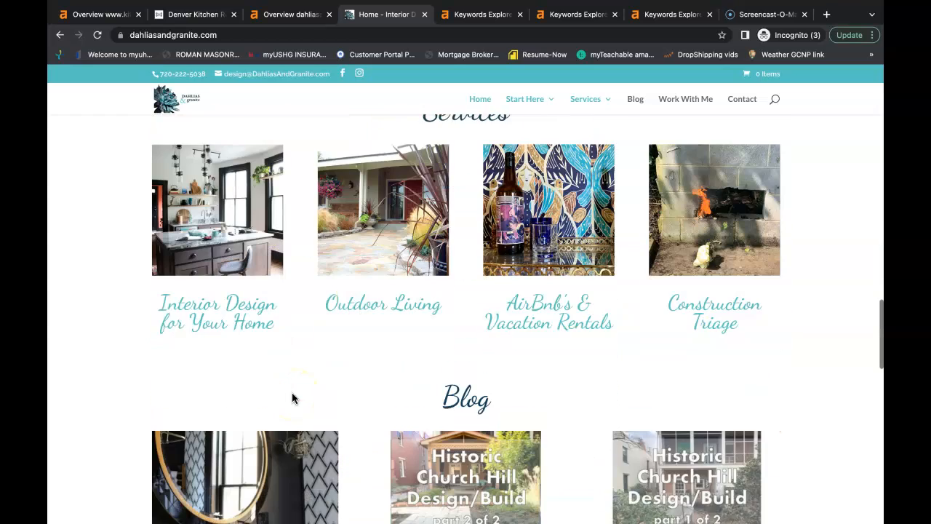
pyautogui.scroll(-3)
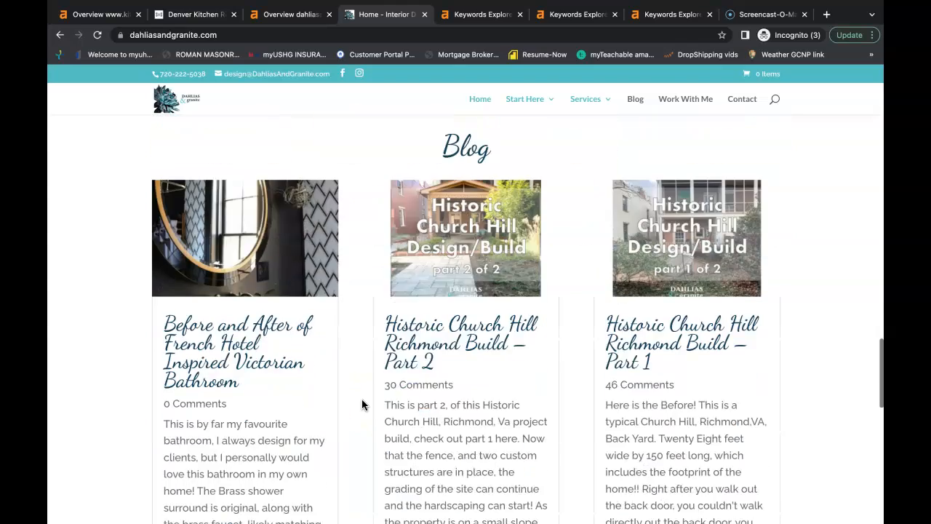
pyautogui.scroll(-3)
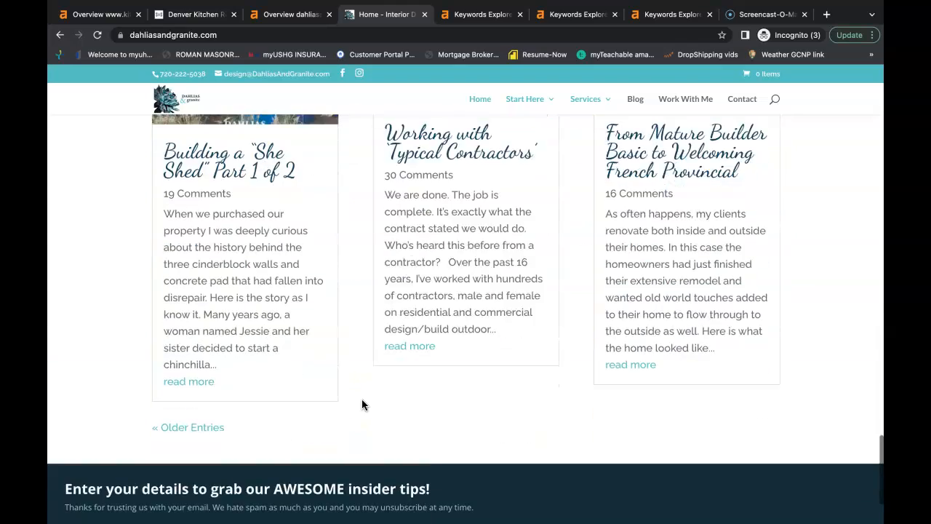
pyautogui.scroll(-3)
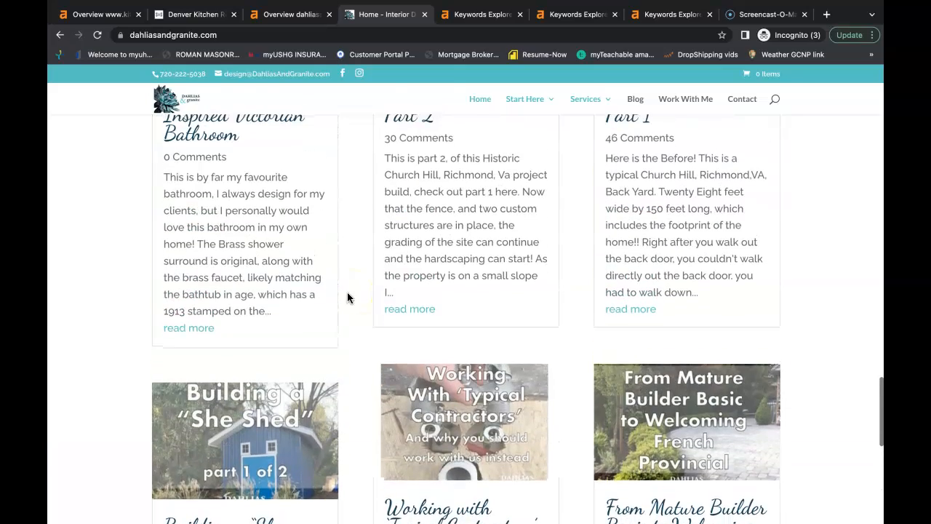
pyautogui.scroll(3)
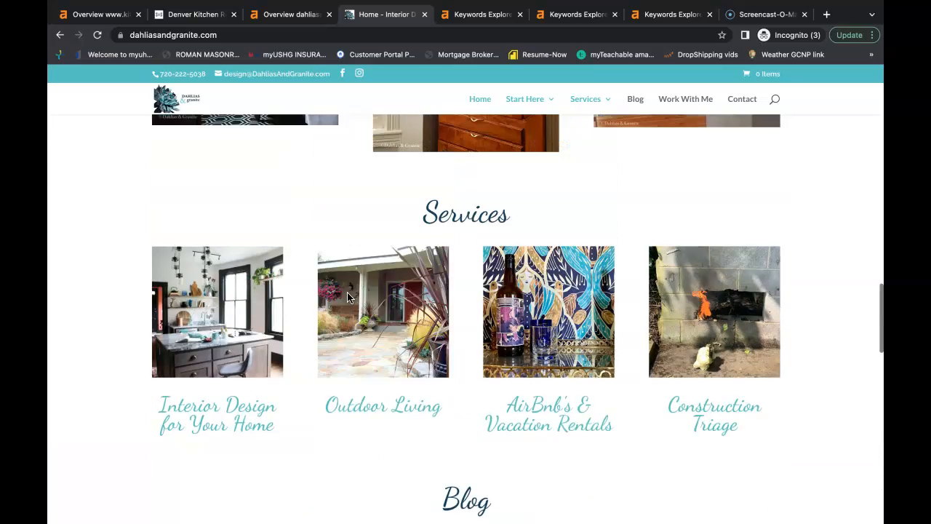
pyautogui.scroll(3)
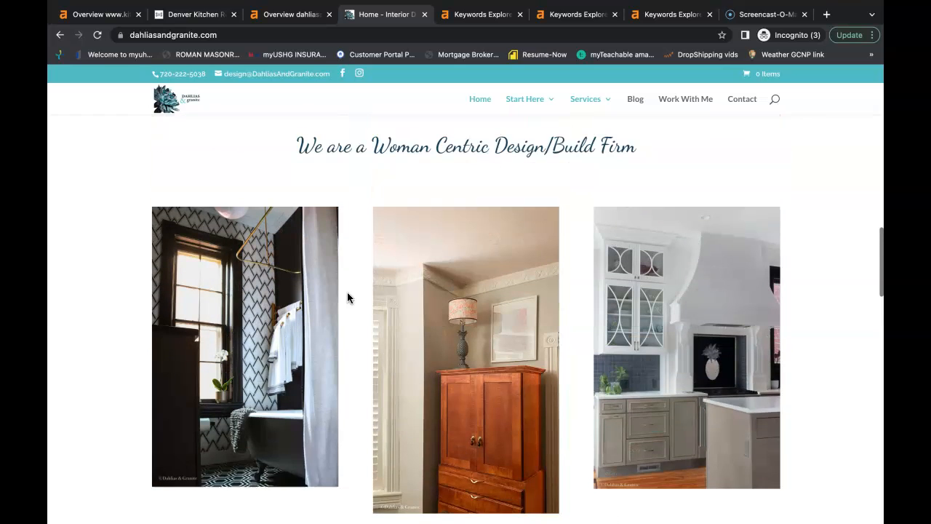
pyautogui.scroll(3)
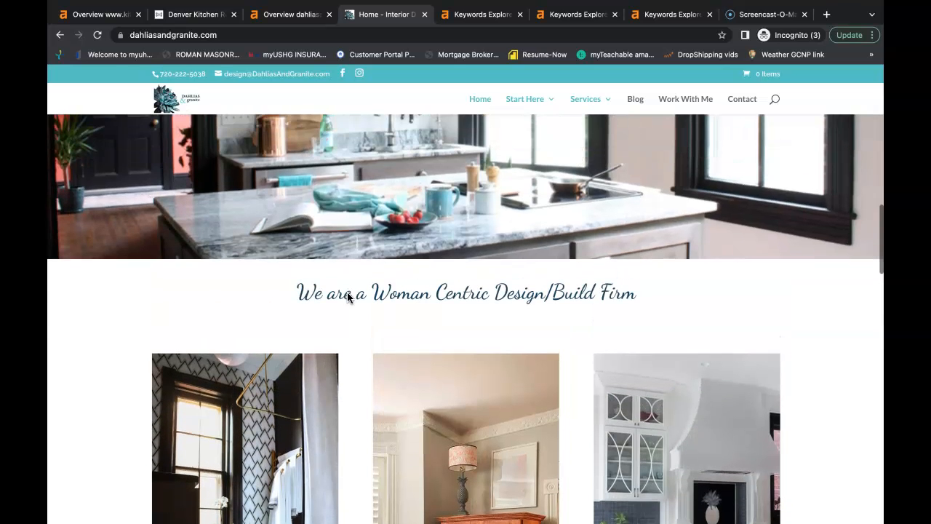
pyautogui.scroll(3)
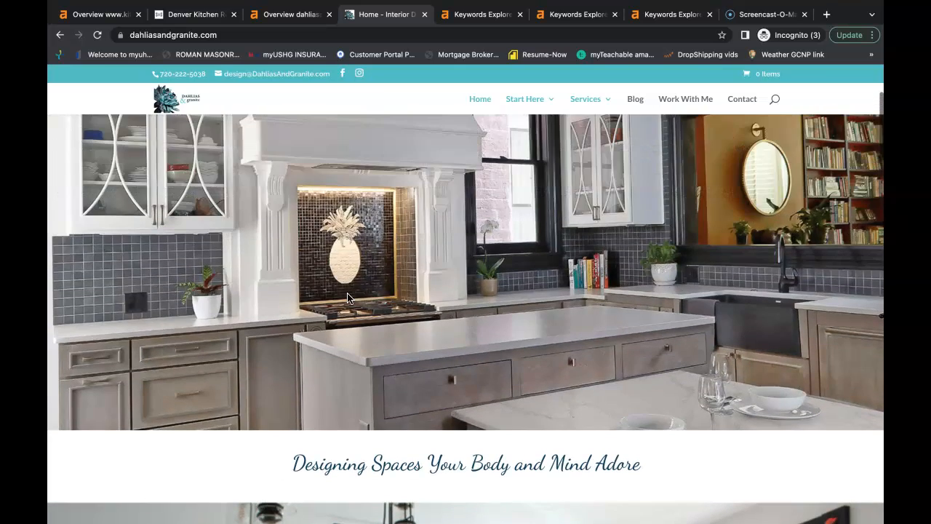
pyautogui.scroll(3)
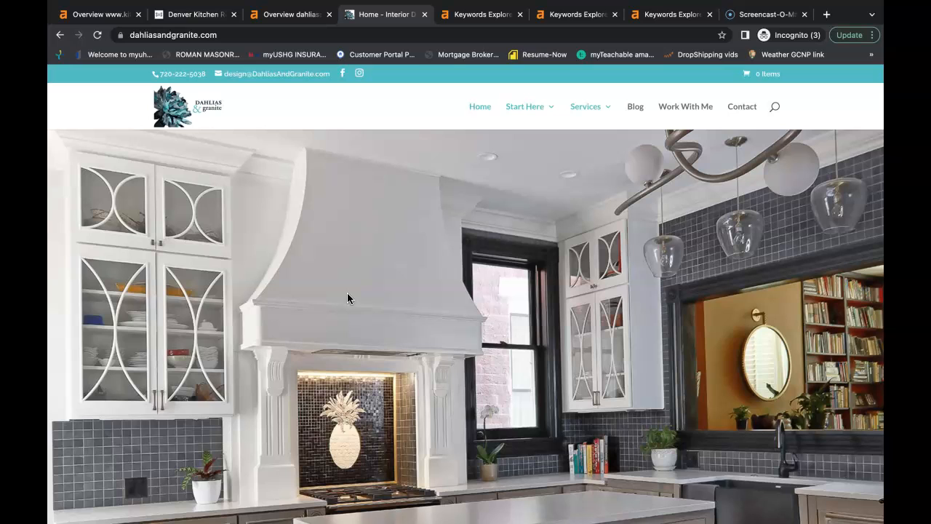
# - Show the 'remodeling denver' matching terms and scroll their difficulty and volume table
pyautogui.scroll(-3)
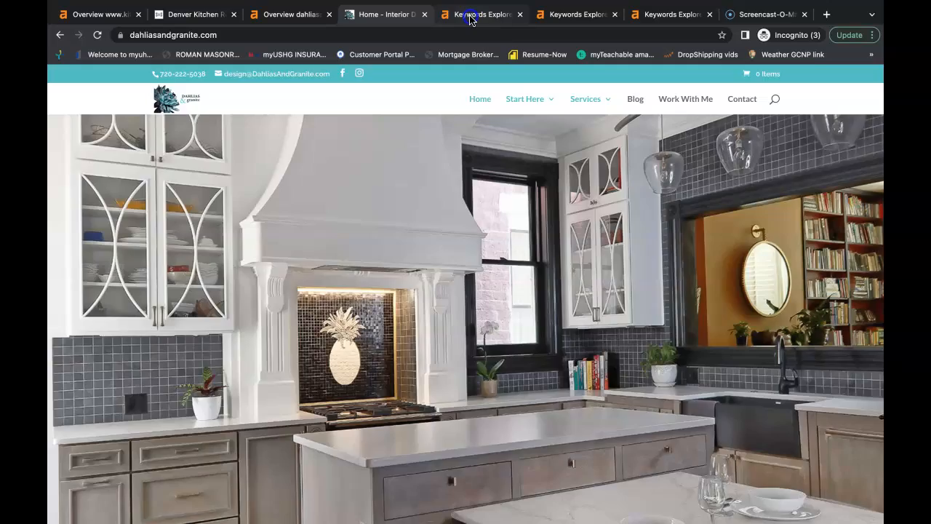
pyautogui.click(479, 14)
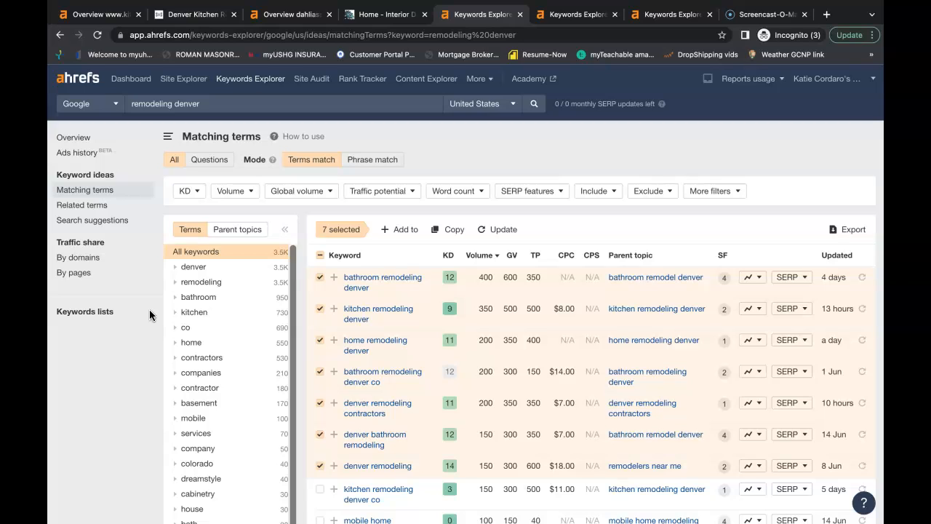
pyautogui.moveTo(491, 356)
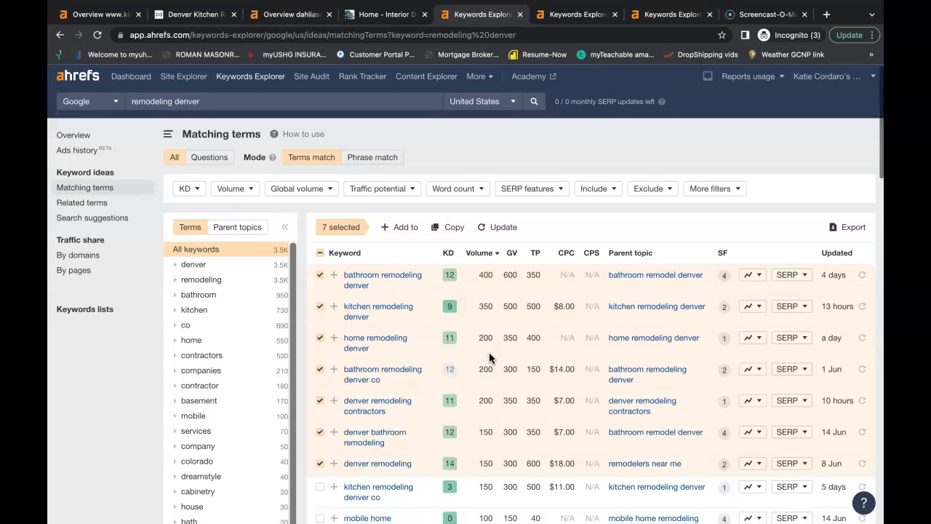
pyautogui.scroll(-3)
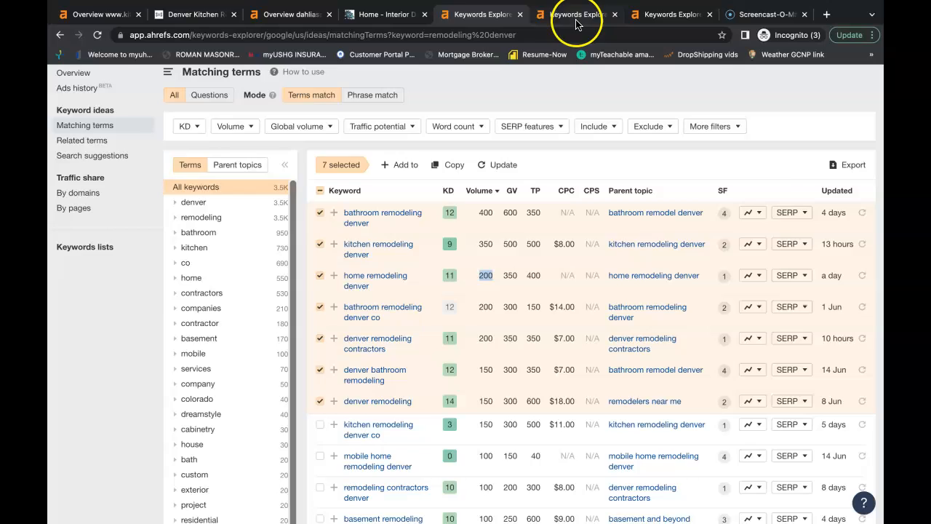
# - Show the 'interior design denver' matching terms with six selected keywords and volumes
pyautogui.click(576, 14)
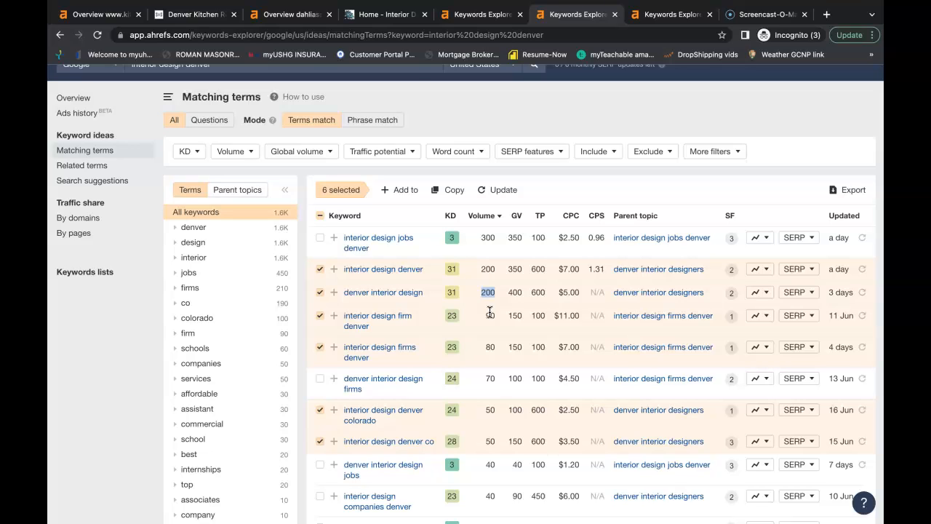
pyautogui.moveTo(386, 14)
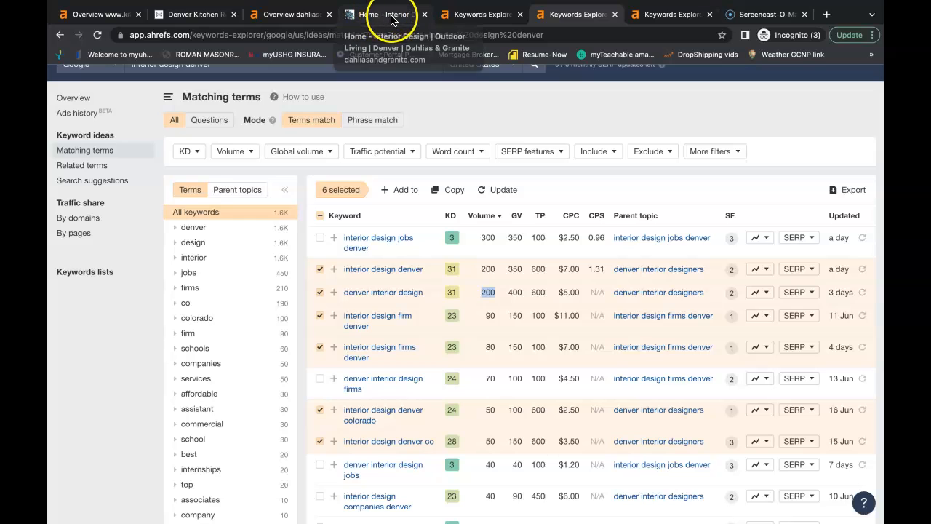
# - Return to the Dahlias & Granite homepage and open the Services dropdown
pyautogui.click(382, 14)
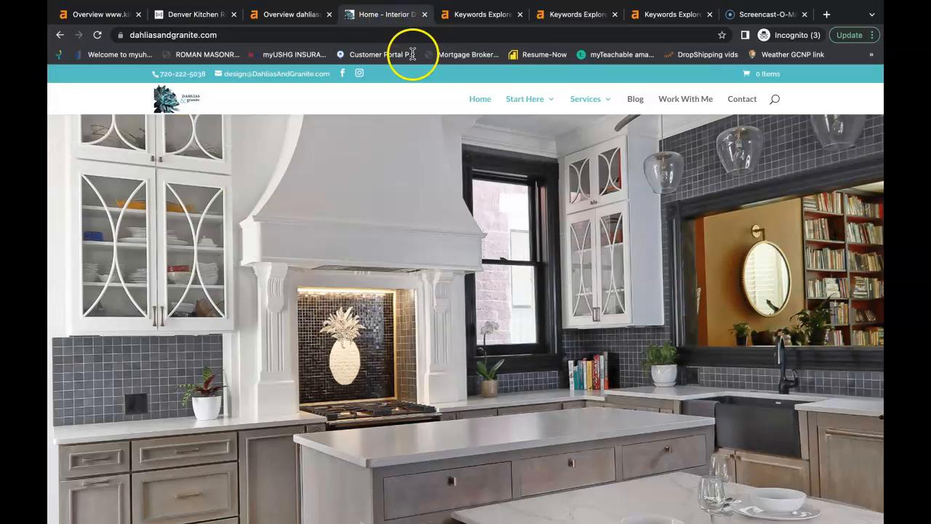
pyautogui.moveTo(462, 242)
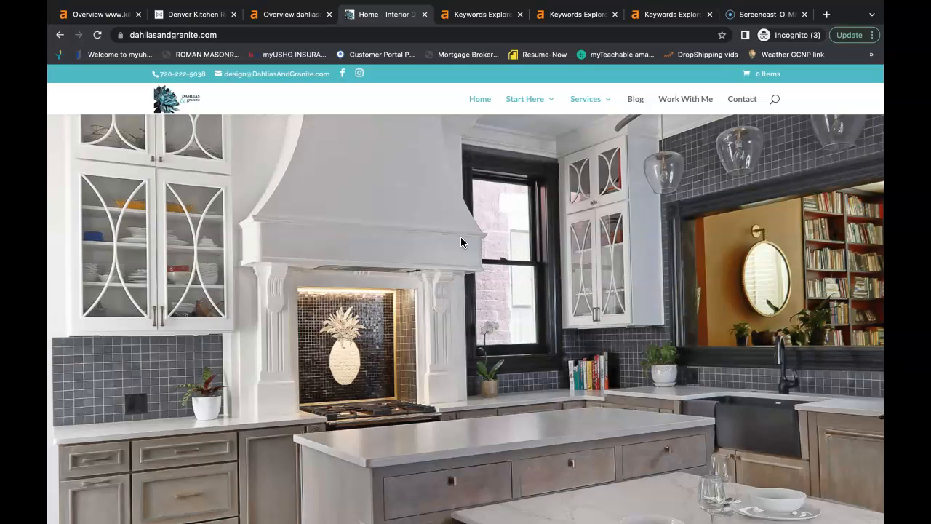
pyautogui.moveTo(587, 105)
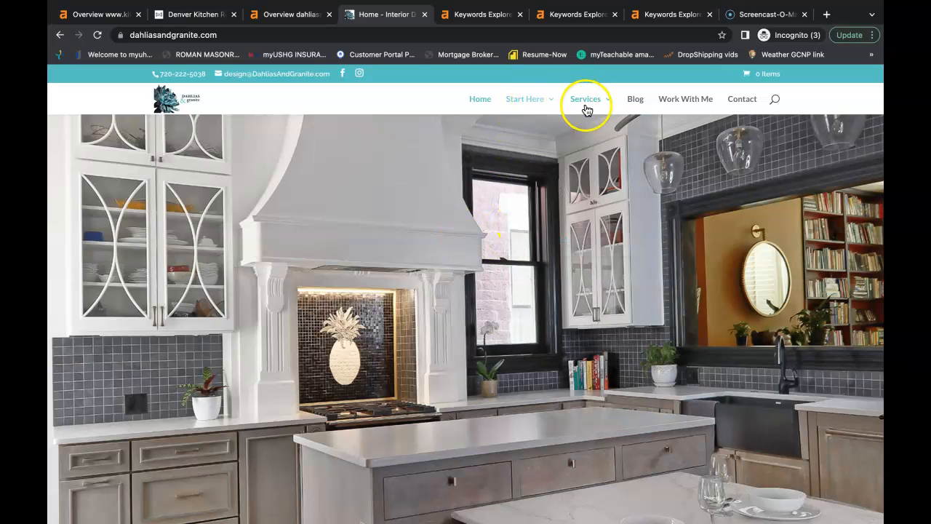
pyautogui.click(586, 98)
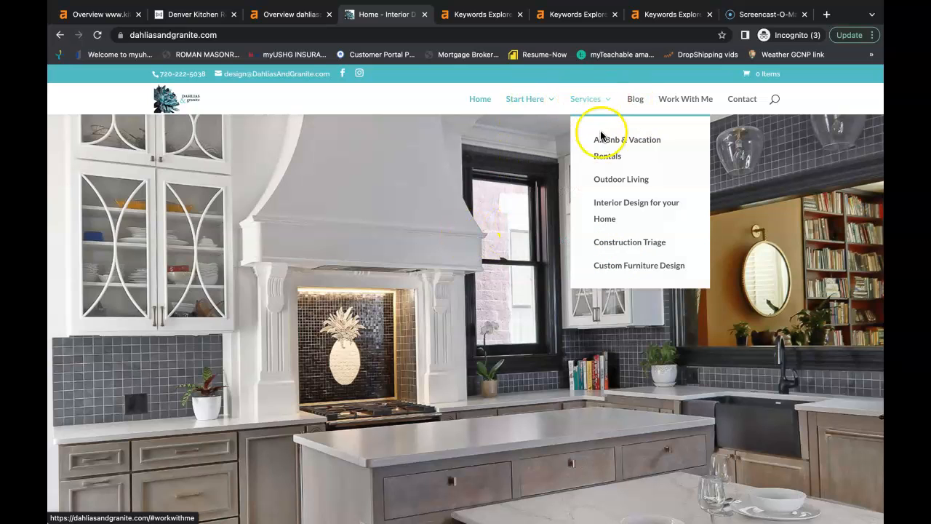
# - Open the AirBnB & Vacation Rentals page, scroll through its offerings, and return up
pyautogui.click(627, 147)
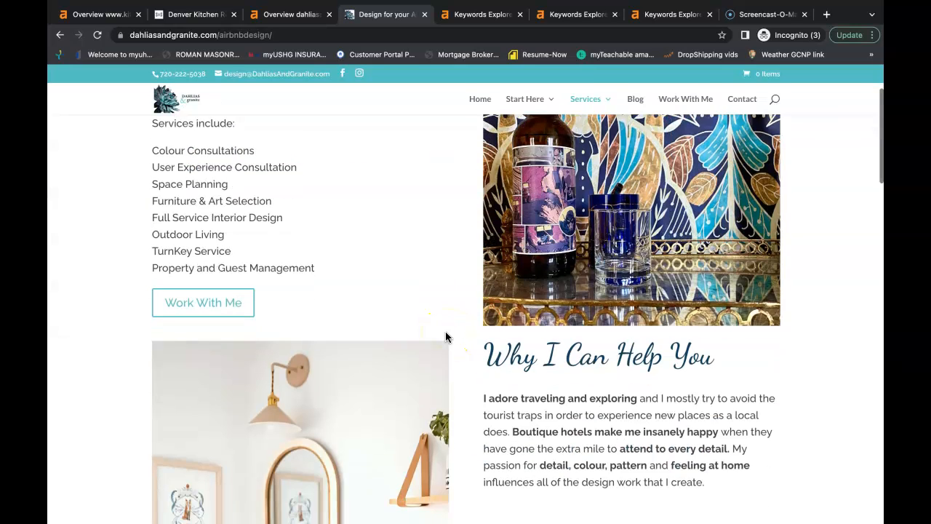
pyautogui.scroll(-3)
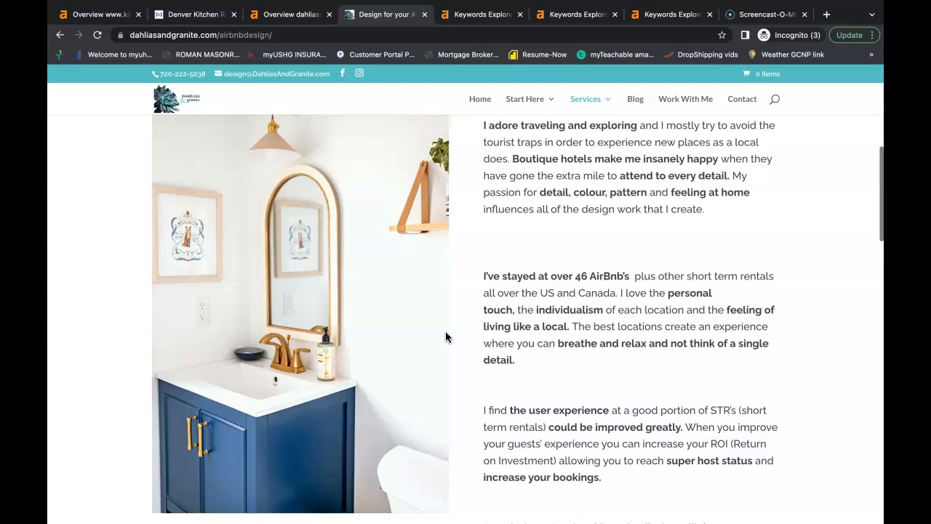
pyautogui.scroll(-3)
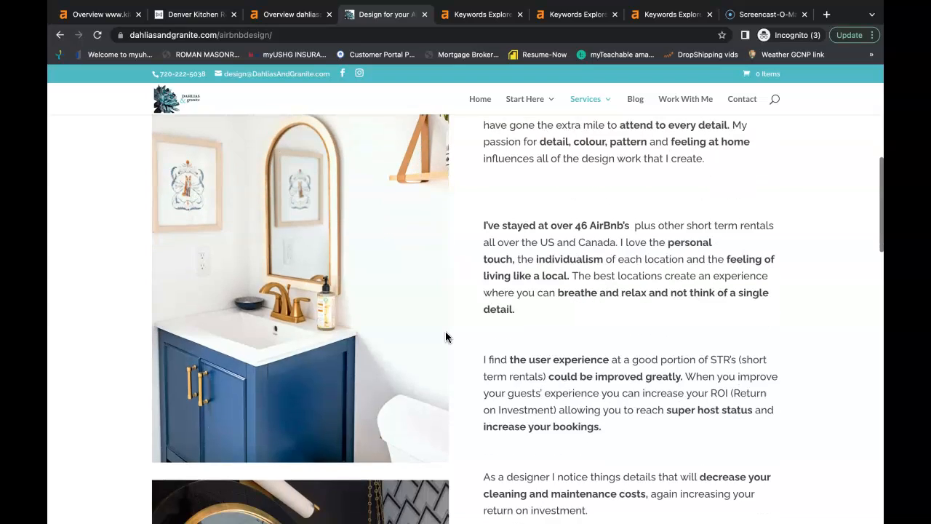
pyautogui.scroll(-3)
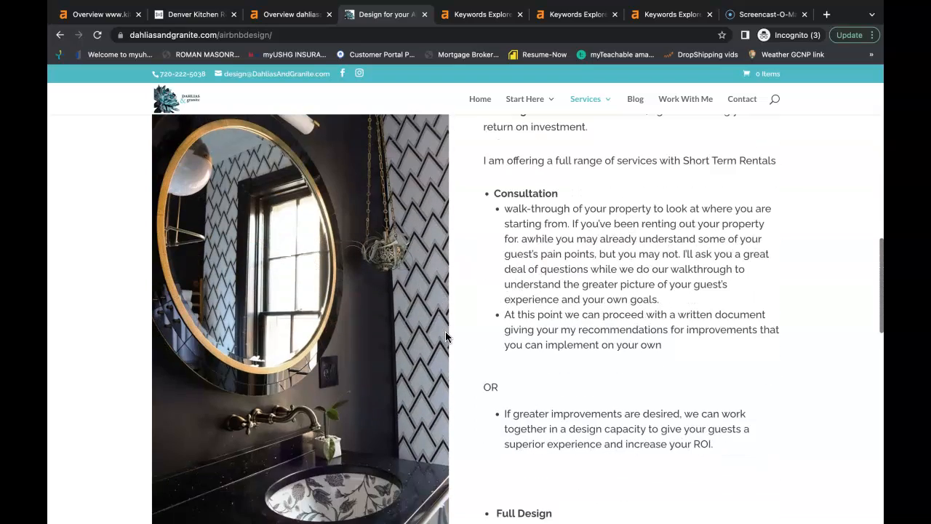
pyautogui.scroll(-3)
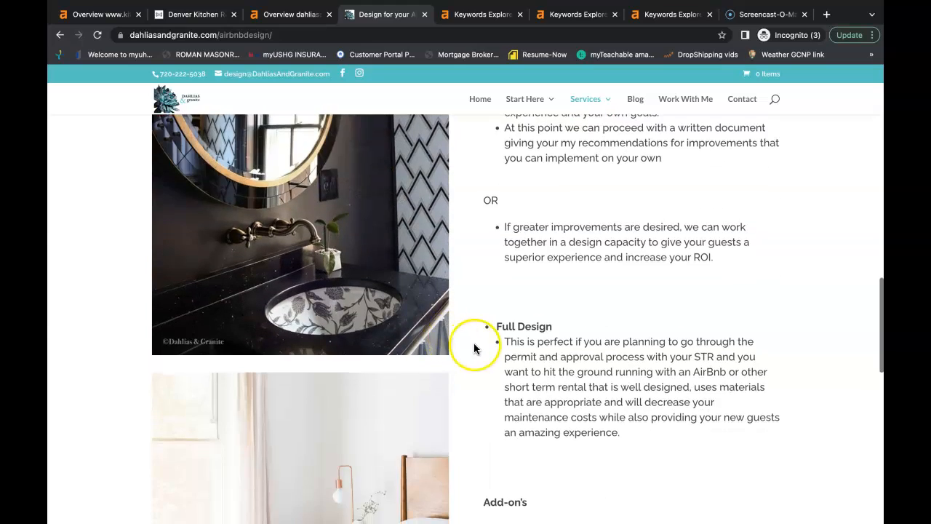
pyautogui.scroll(-3)
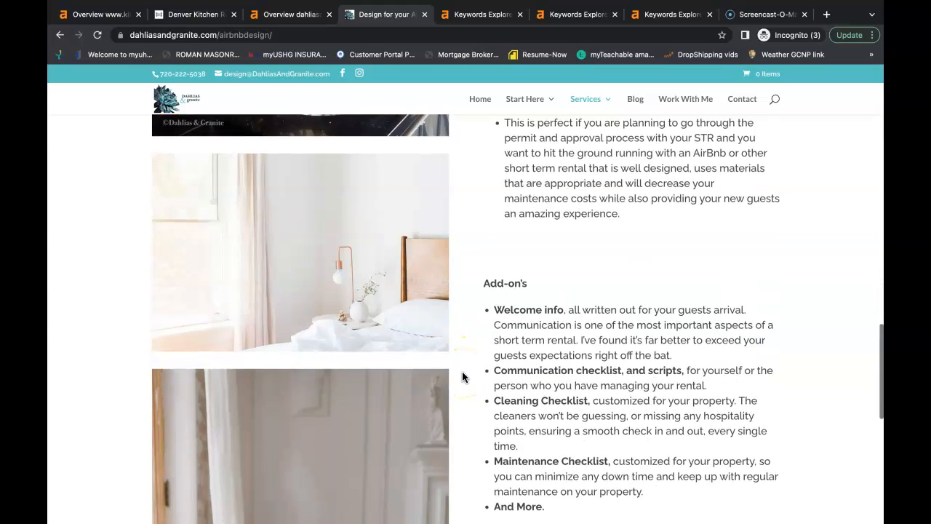
pyautogui.scroll(-3)
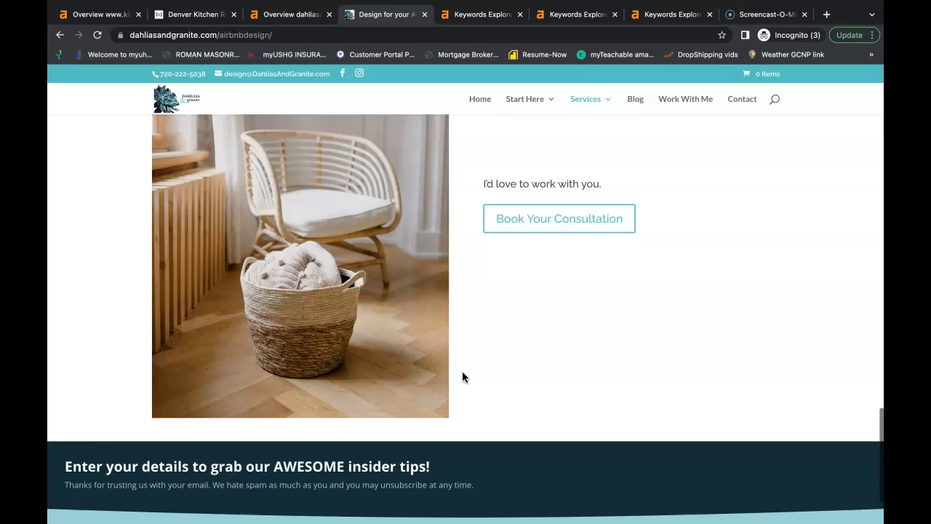
pyautogui.scroll(3)
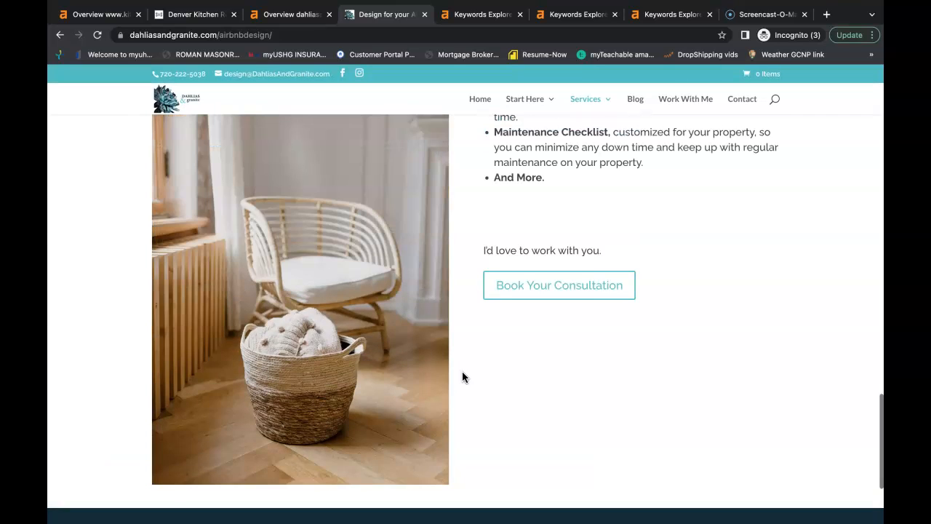
pyautogui.scroll(3)
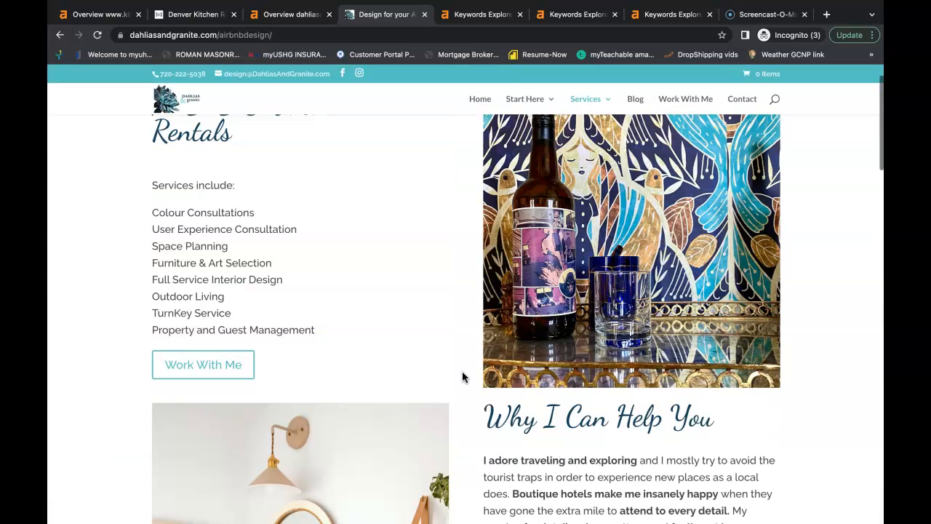
pyautogui.scroll(3)
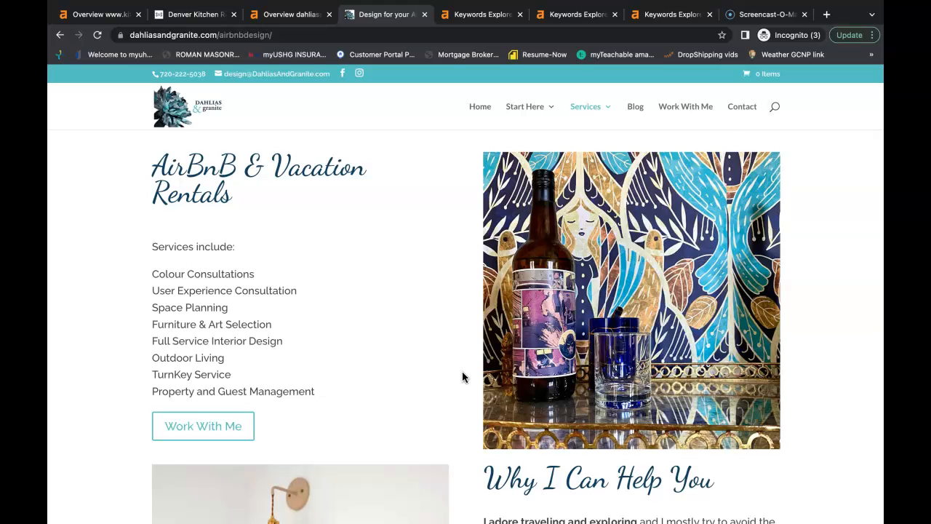
pyautogui.moveTo(298, 74)
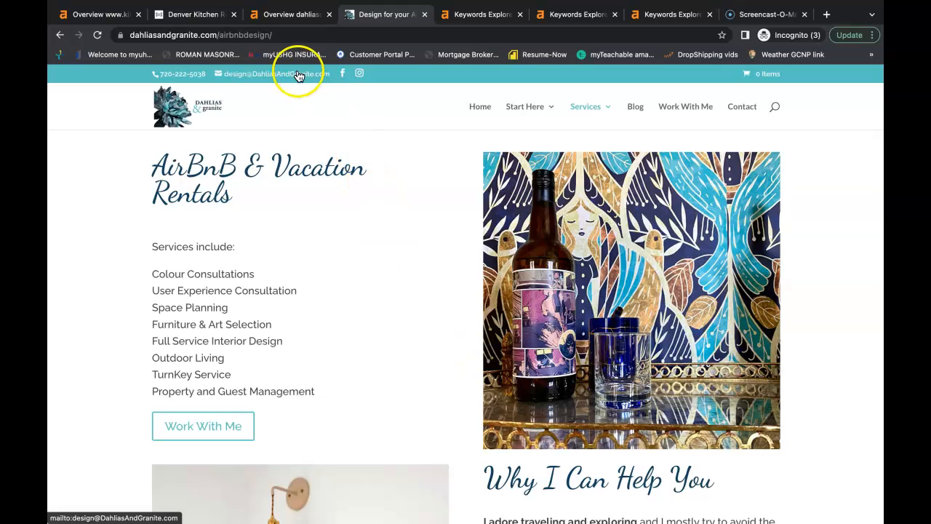
pyautogui.moveTo(291, 13)
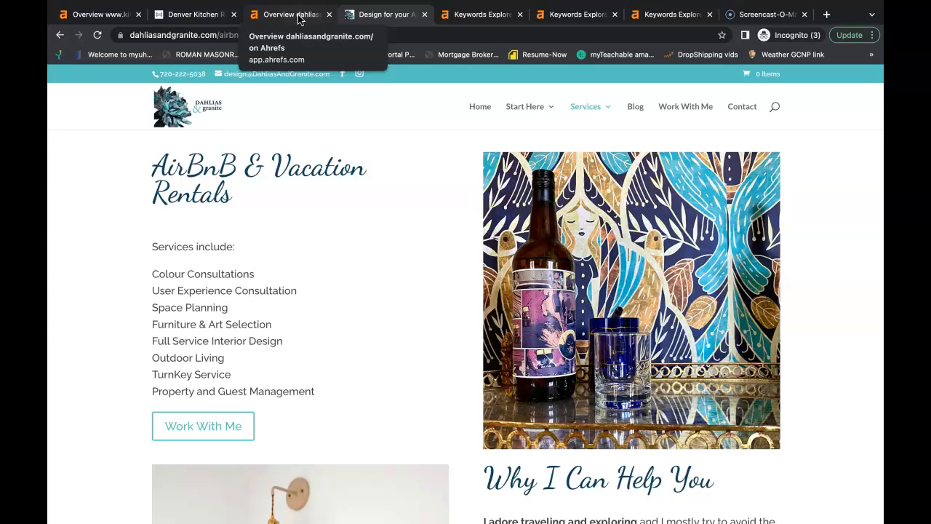
# - Show the dahliasandgranite.com Ahrefs overview: 260 backlinks, 63 referring domains, 4 keywords
pyautogui.click(290, 14)
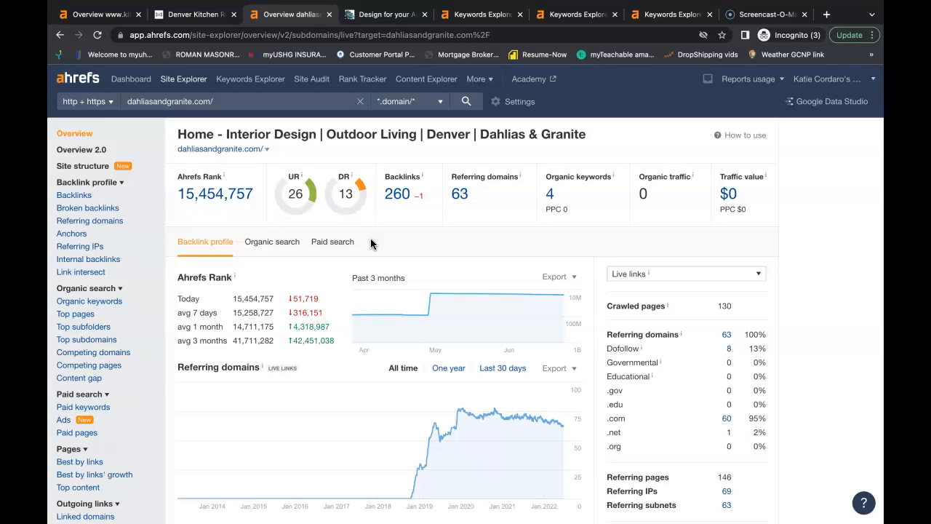
pyautogui.moveTo(357, 159)
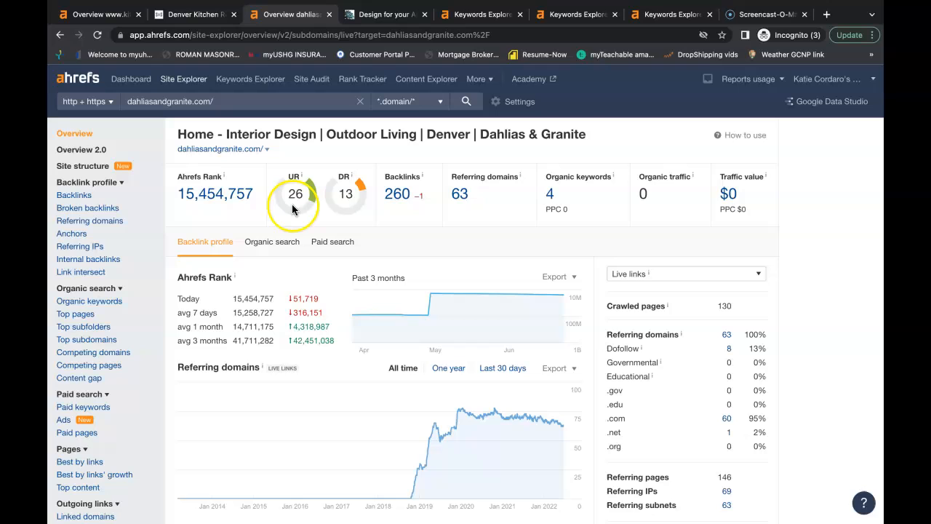
pyautogui.moveTo(350, 179)
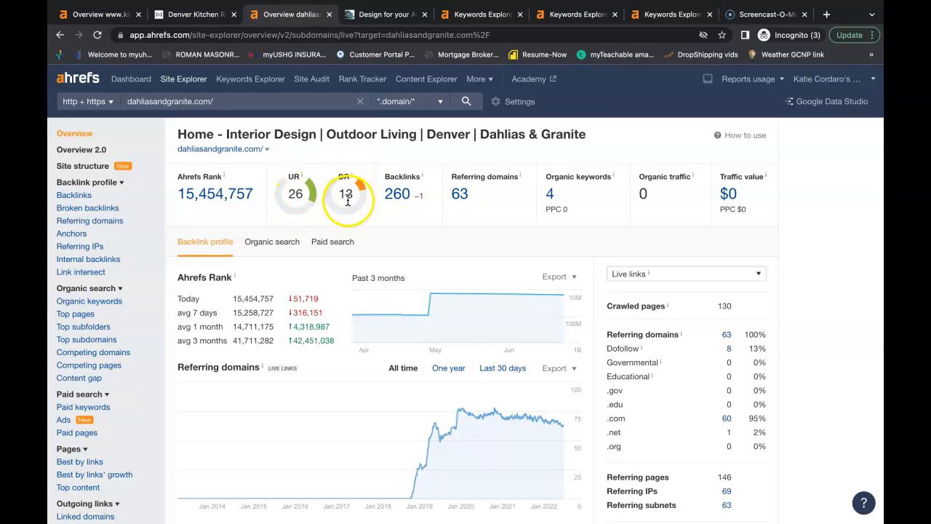
pyautogui.moveTo(706, 209)
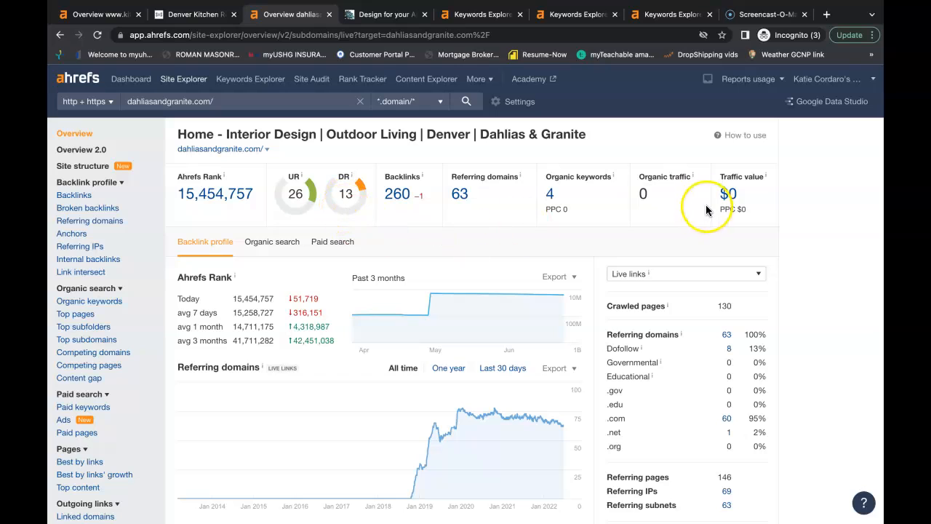
pyautogui.moveTo(650, 227)
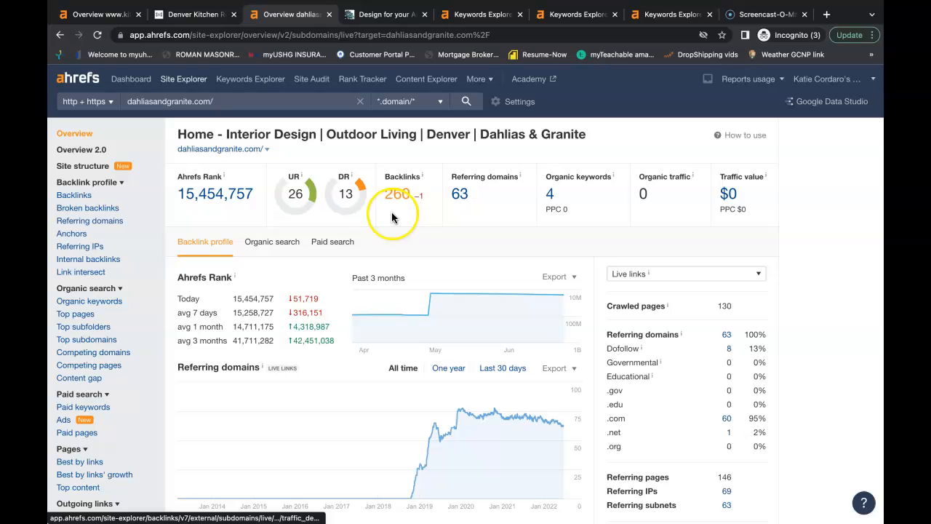
pyautogui.moveTo(346, 223)
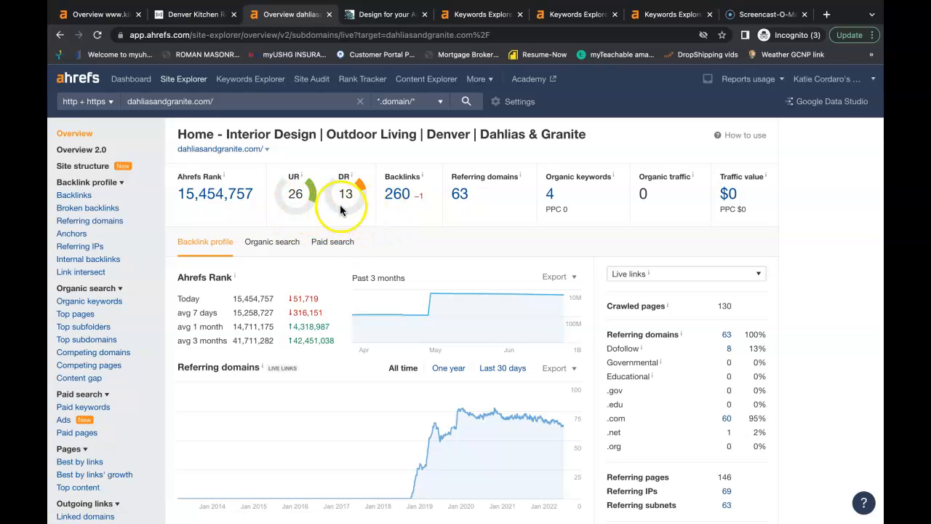
pyautogui.moveTo(319, 220)
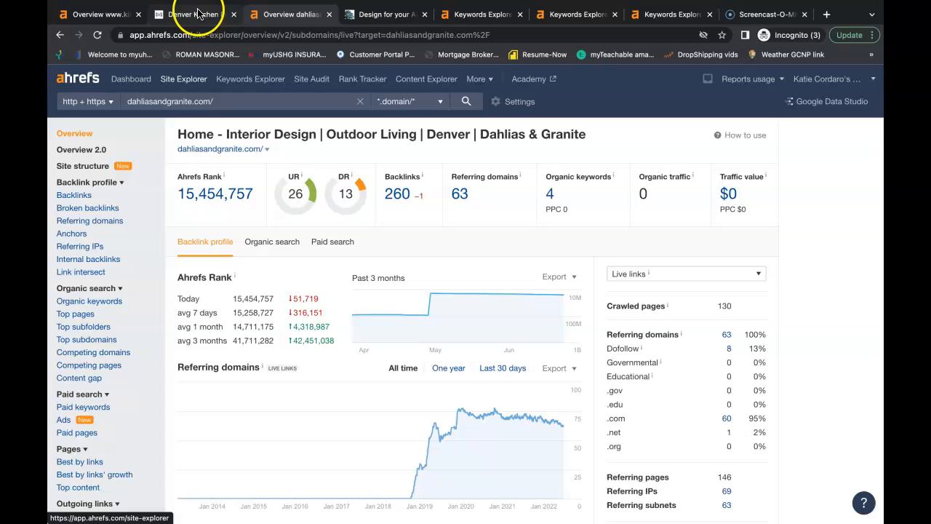
pyautogui.click(193, 13)
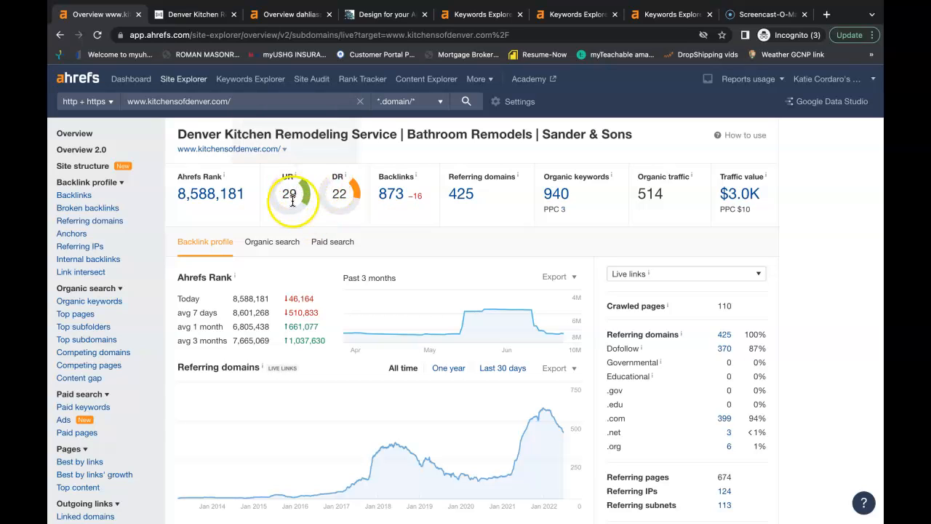
pyautogui.moveTo(341, 208)
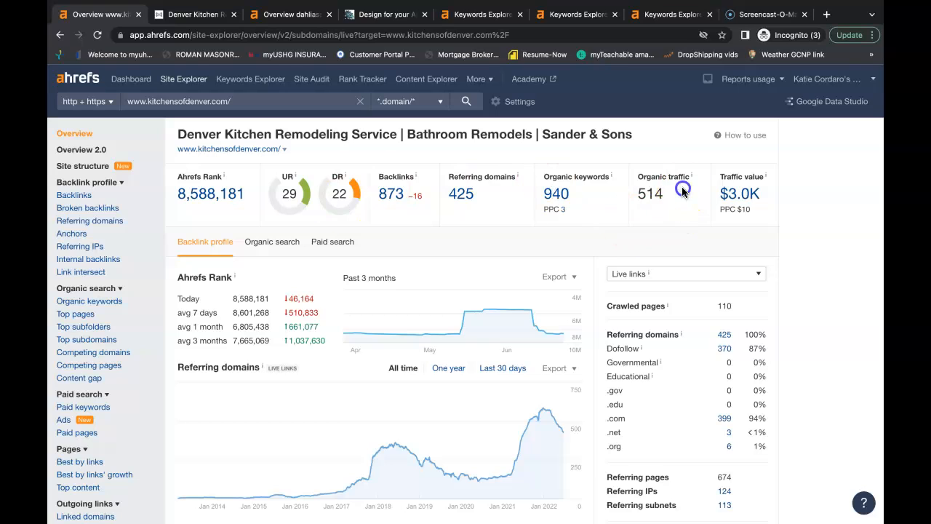
pyautogui.moveTo(662, 237)
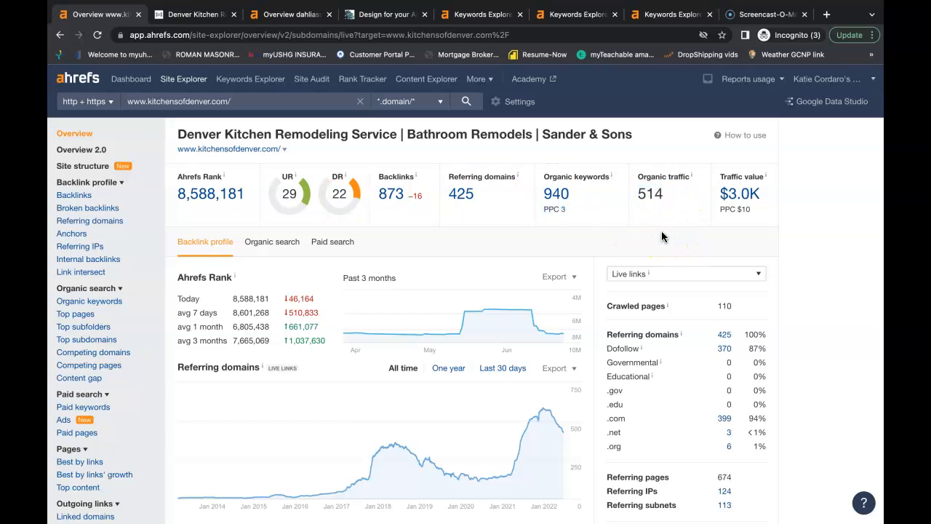
pyautogui.moveTo(653, 218)
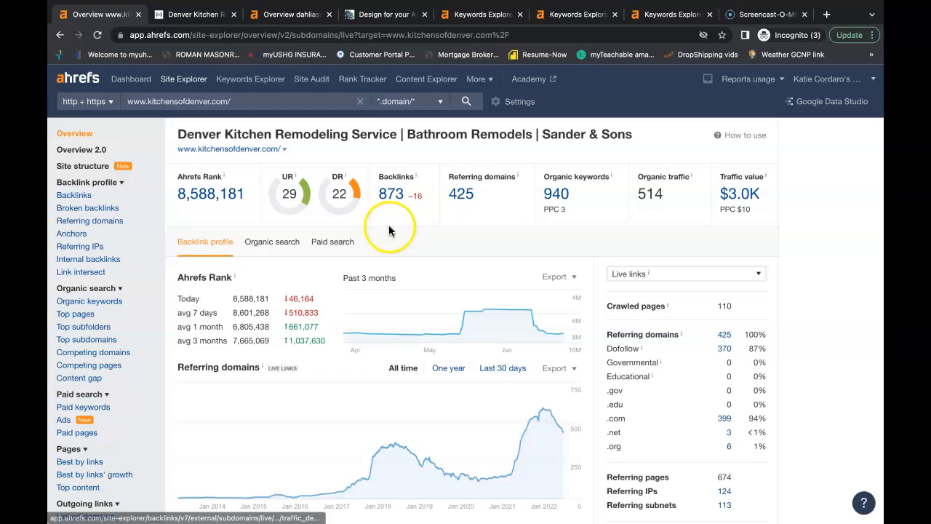
pyautogui.moveTo(397, 208)
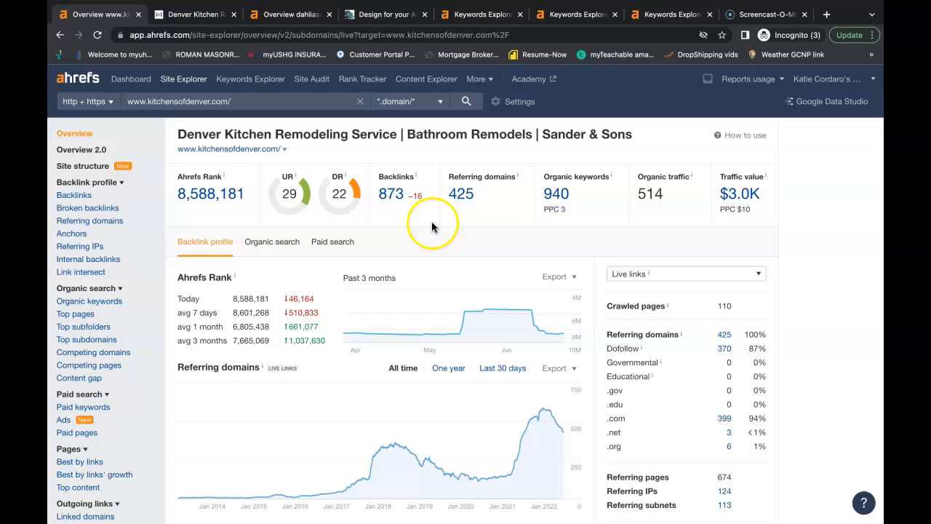
# - Open kitchensofdenver.com's 425 referring domains and scroll through the list
pyautogui.click(461, 194)
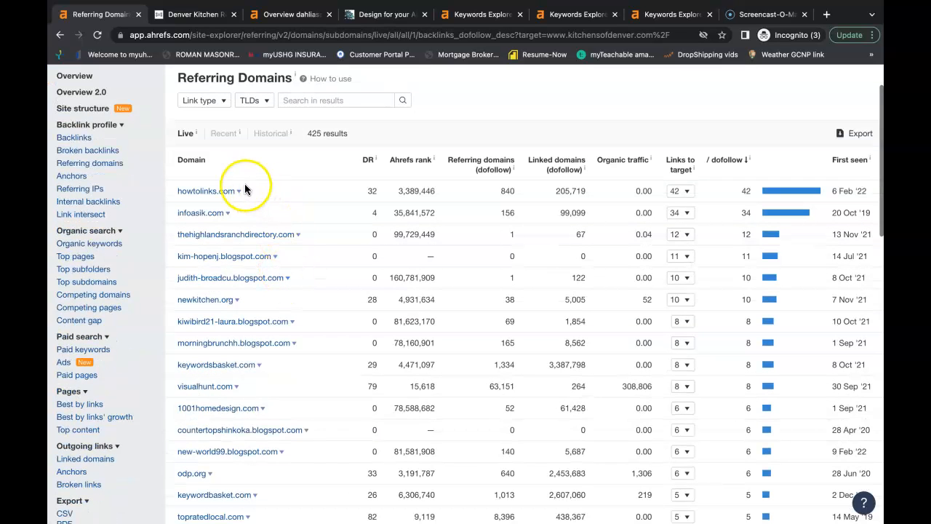
pyautogui.moveTo(229, 278)
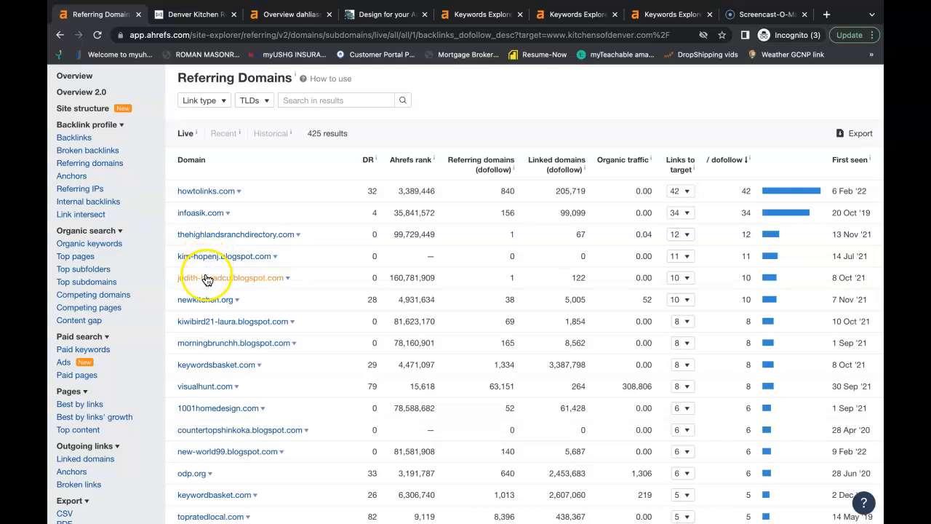
pyautogui.moveTo(206, 300)
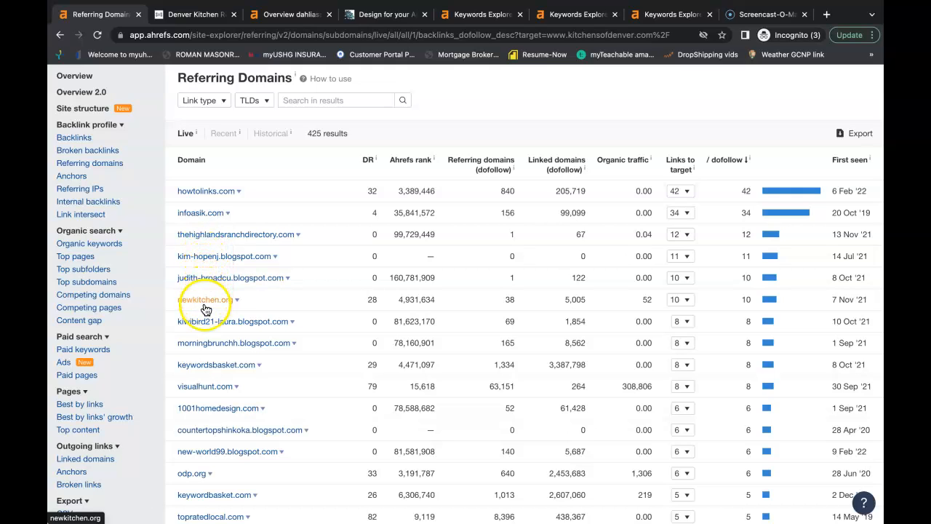
pyautogui.moveTo(206, 327)
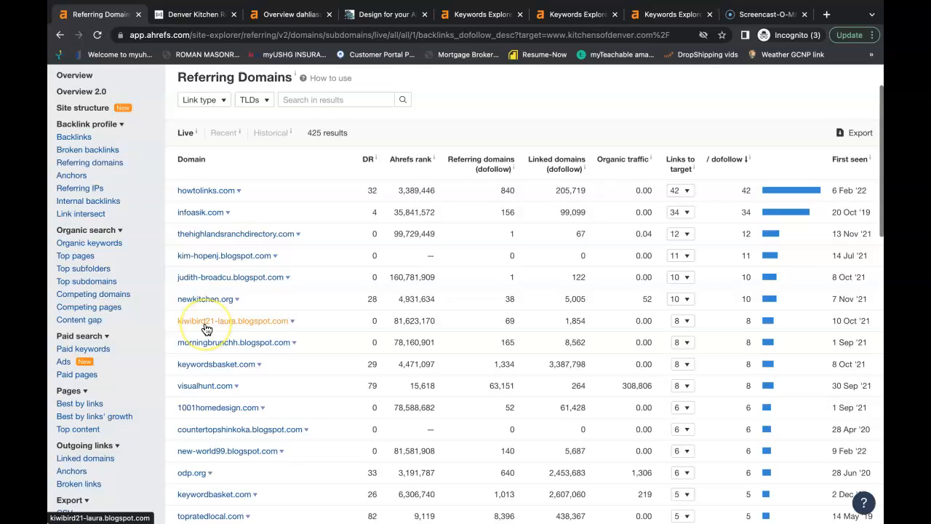
pyautogui.scroll(-3)
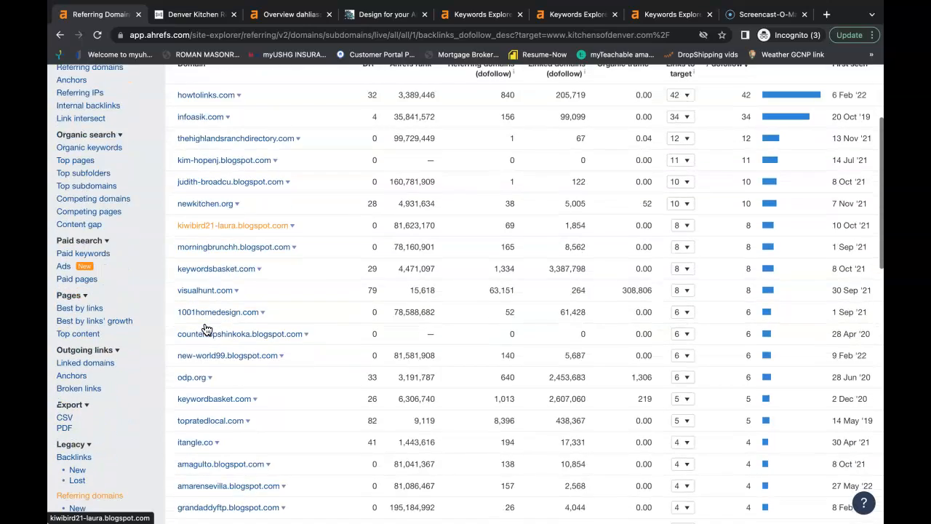
pyautogui.scroll(-3)
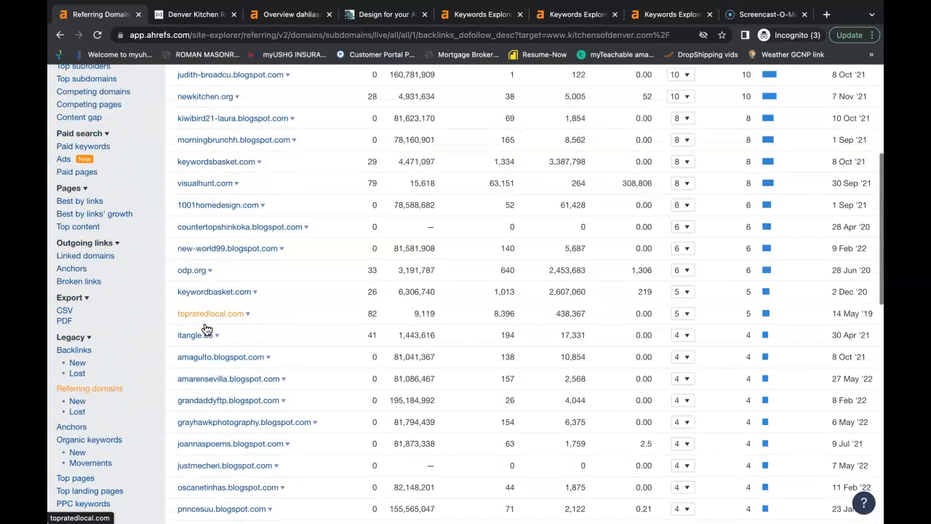
pyautogui.scroll(3)
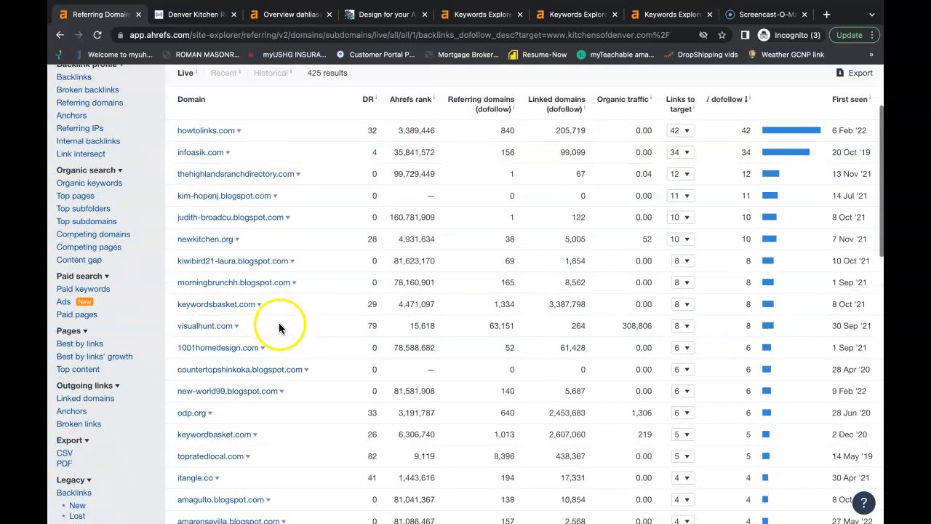
pyautogui.scroll(3)
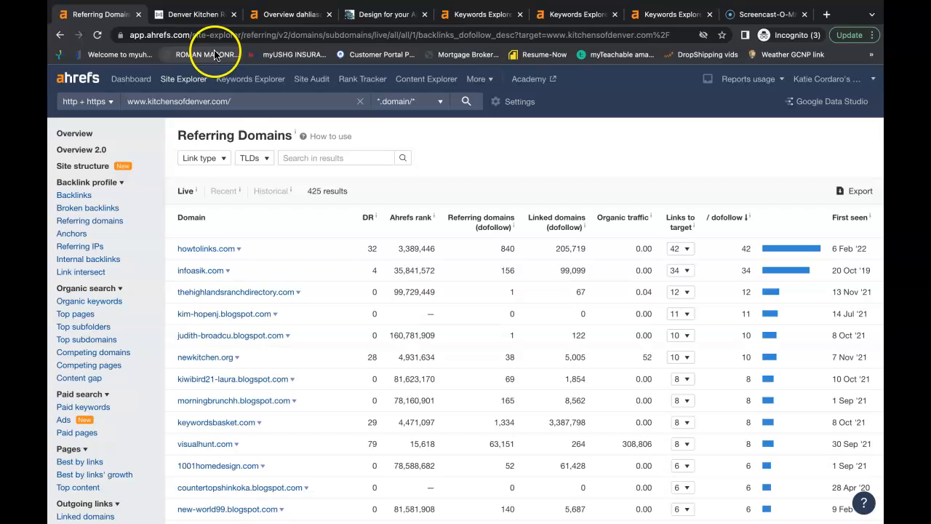
pyautogui.moveTo(194, 14)
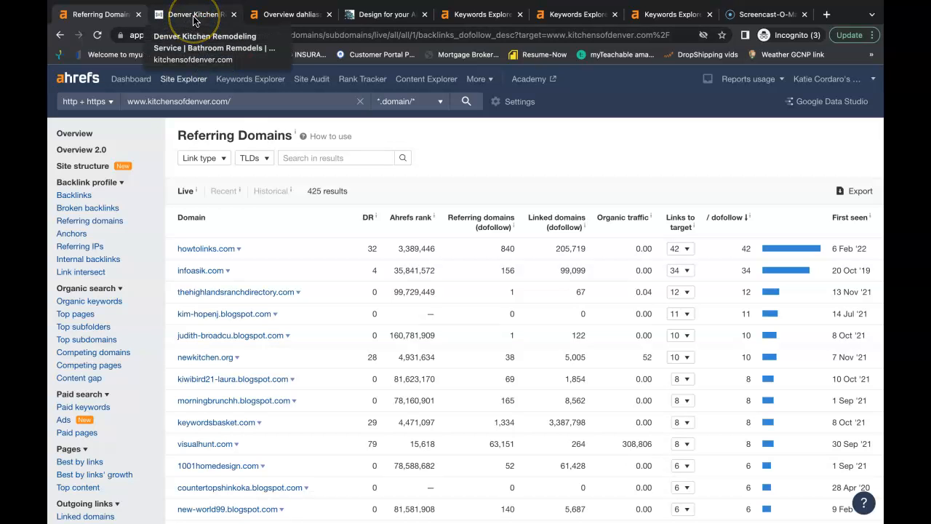
# - Go back to Google's 'kitchen remodeling denver' results and view the Kitchen Remodelers map pack
pyautogui.click(193, 13)
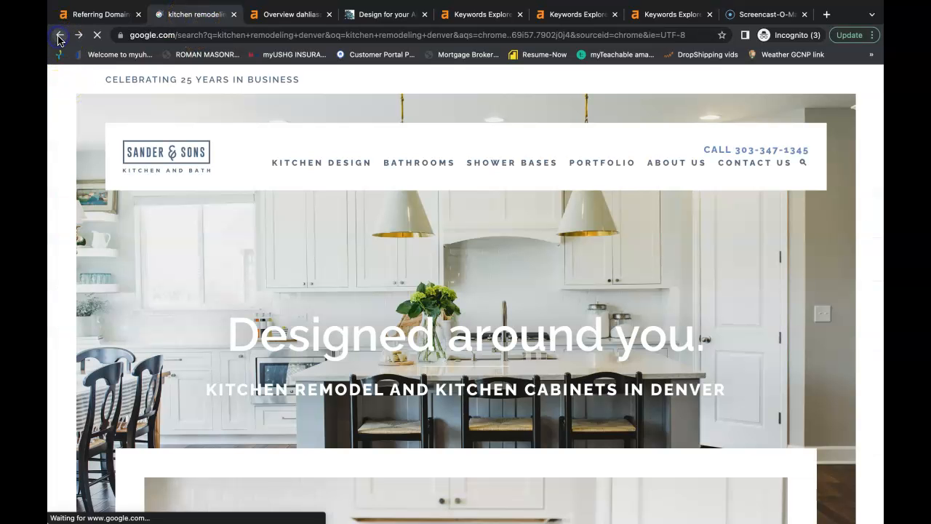
pyautogui.click(60, 35)
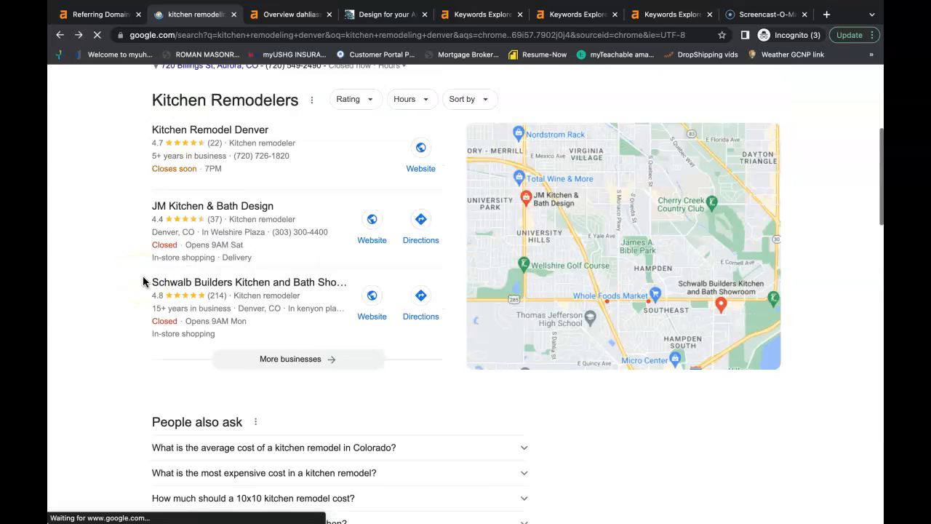
pyautogui.scroll(3)
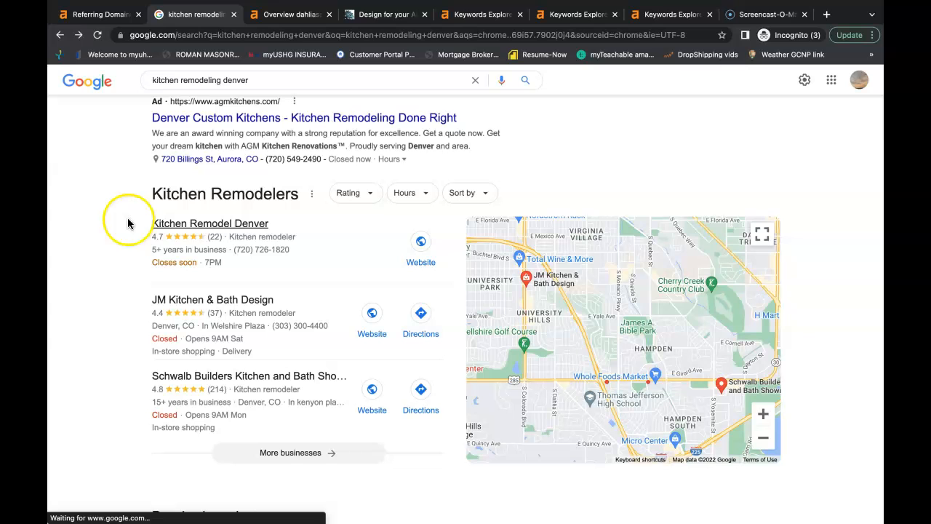
pyautogui.moveTo(313, 208)
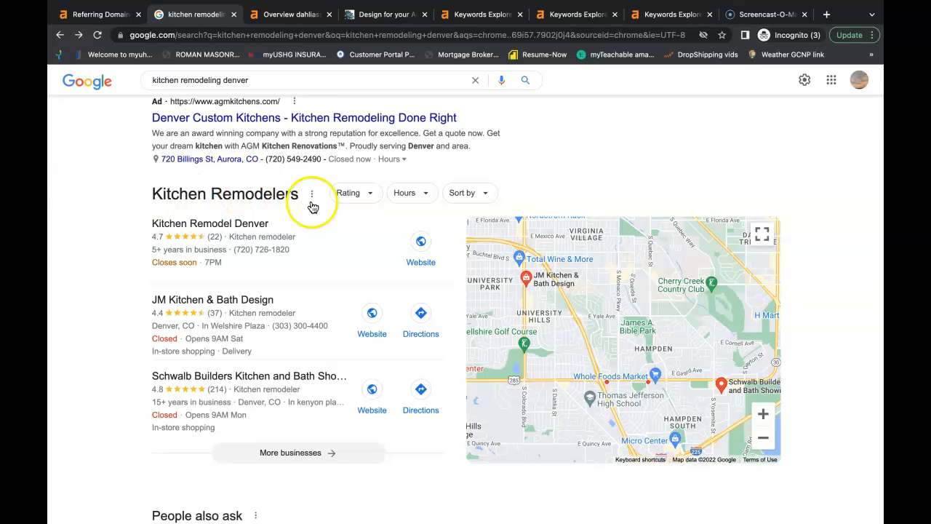
pyautogui.scroll(-3)
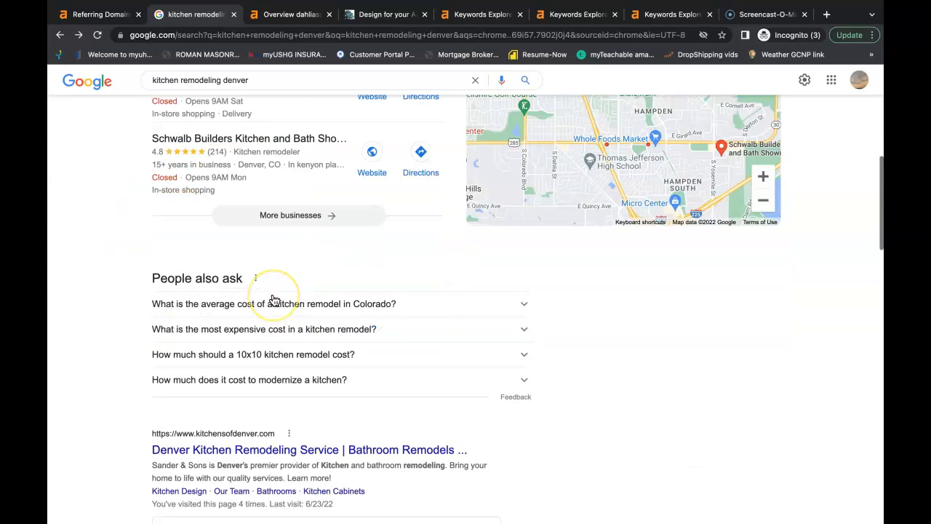
pyautogui.scroll(-3)
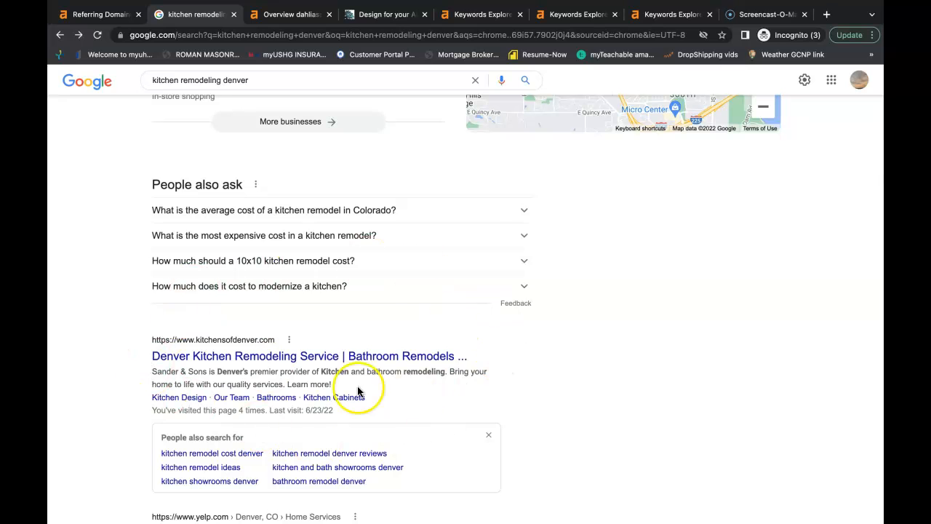
pyautogui.scroll(3)
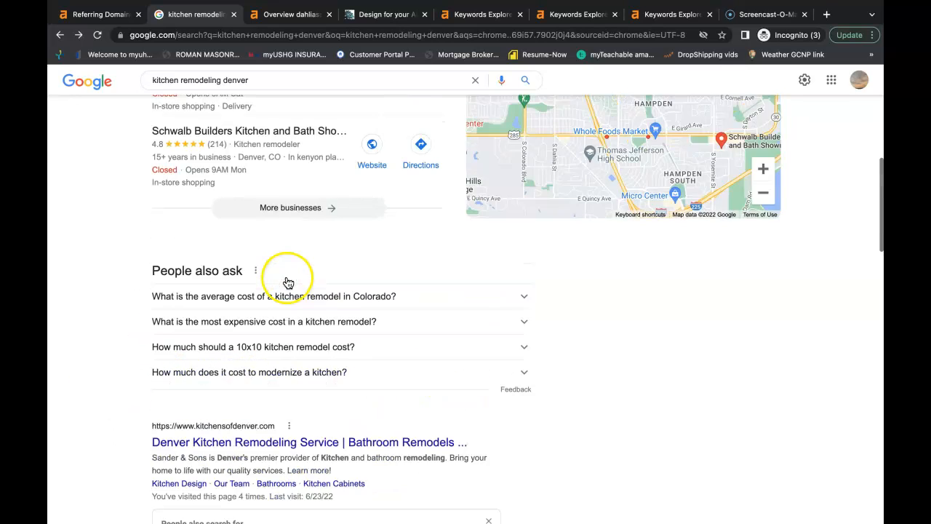
pyautogui.scroll(3)
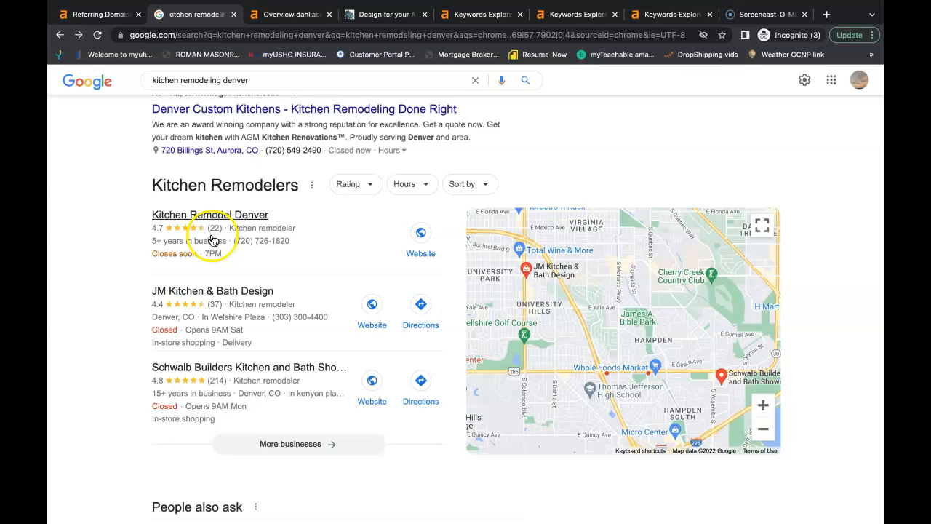
pyautogui.moveTo(231, 254)
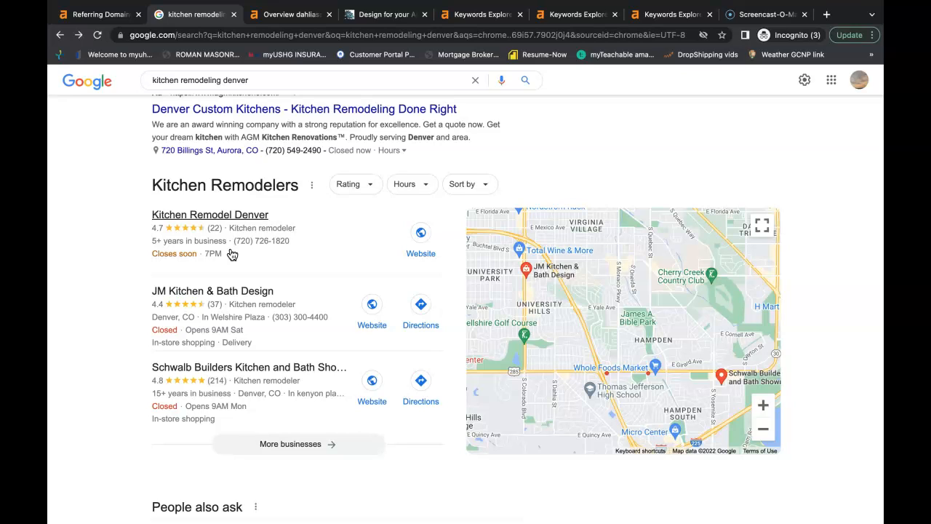
pyautogui.moveTo(91, 345)
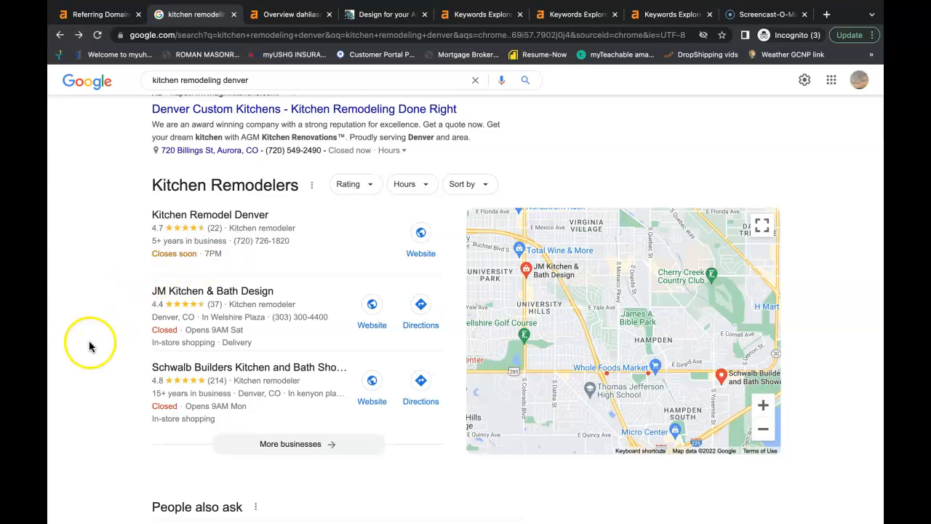